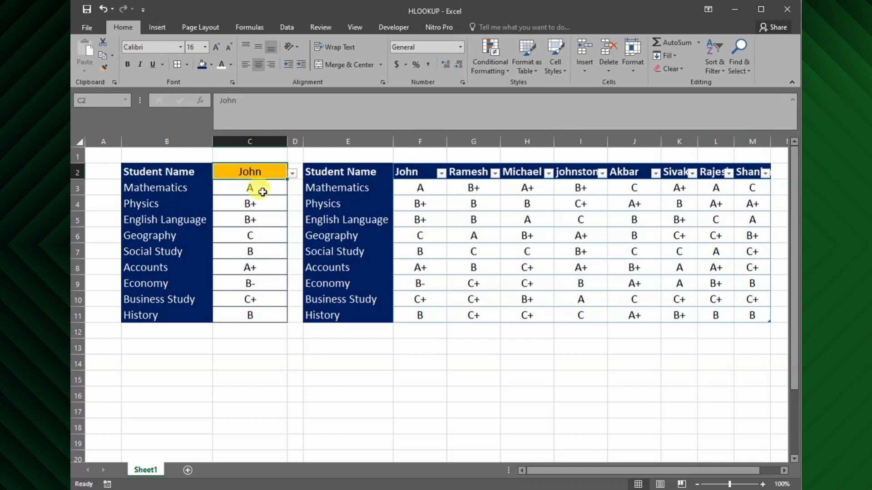
- Pick johnston from the C2 name drop-down so C3:C11 show his grades
left_click(250, 204)
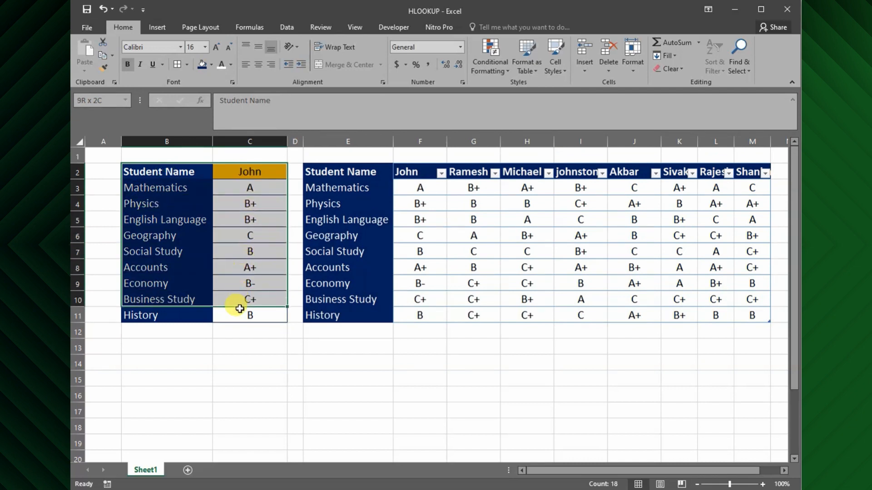
left_click(294, 171)
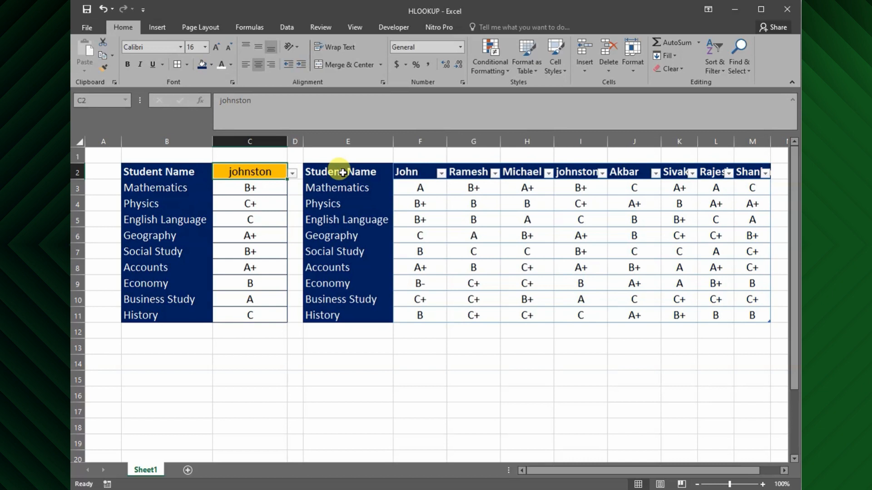
left_click_drag(340, 171, 752, 315)
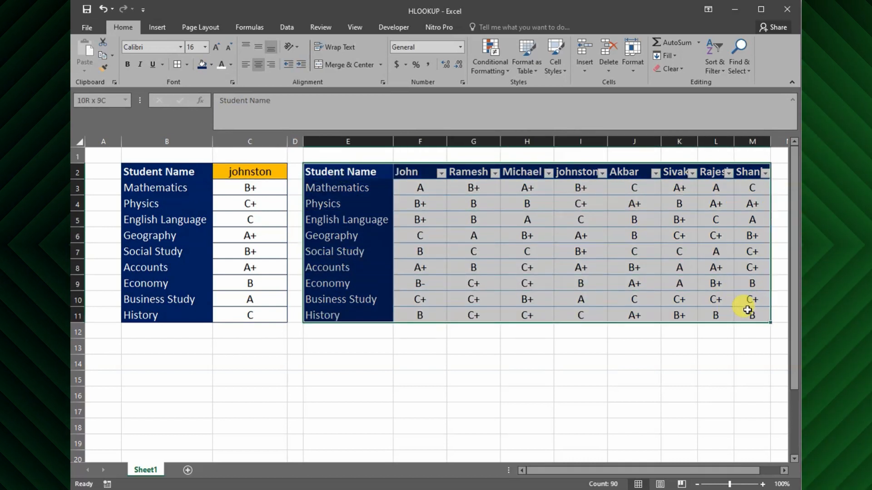
left_click(249, 171)
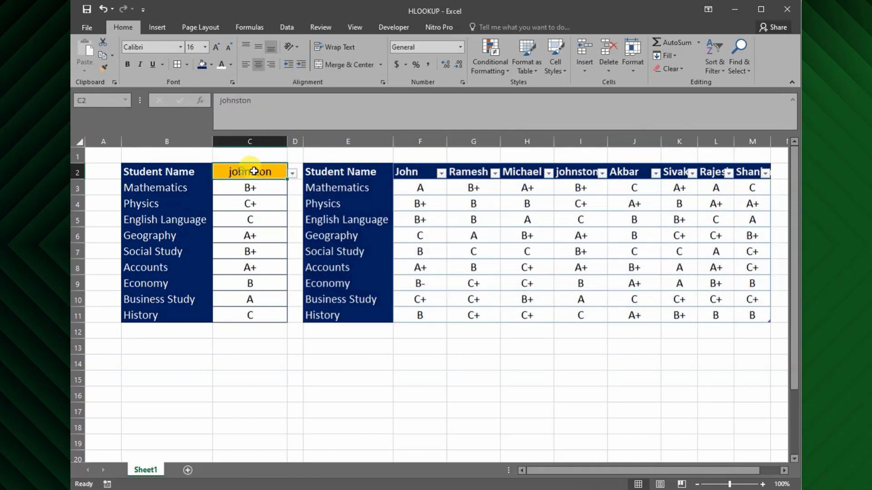
left_click(291, 171)
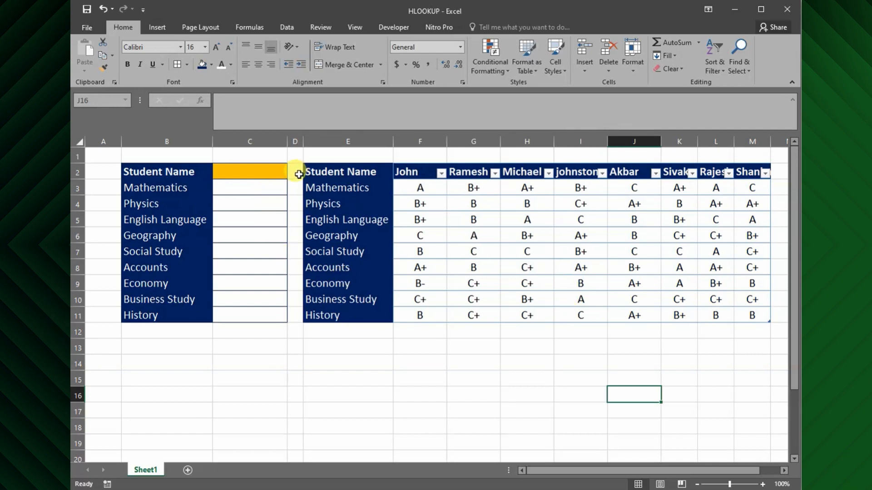
- Enter 1 in D2 and extend the number series down to 10 in D11
left_click(294, 171)
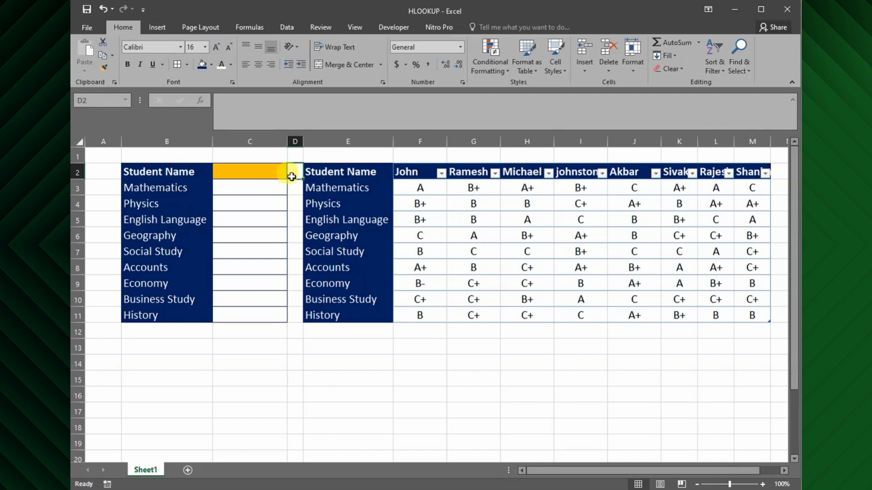
type("1")
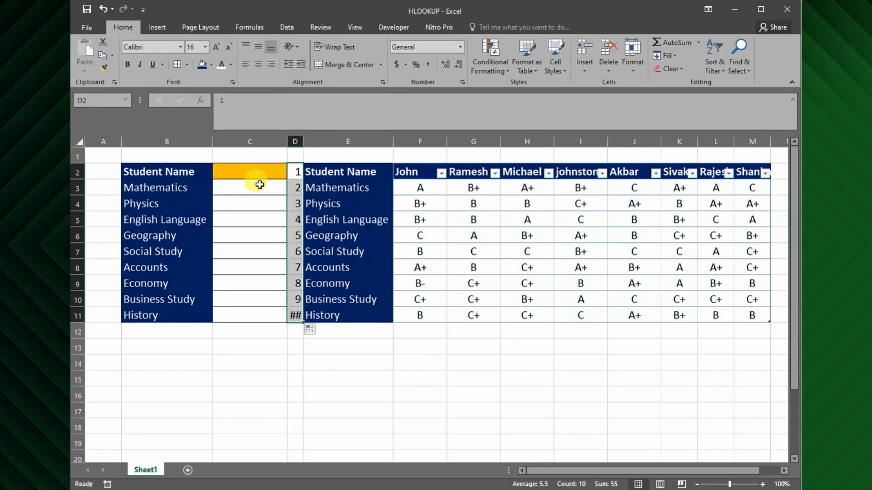
- Enter =HLOOKUP(C2,Table1[#All],D3,0) in C3 for the Mathematics grade
left_click(250, 187)
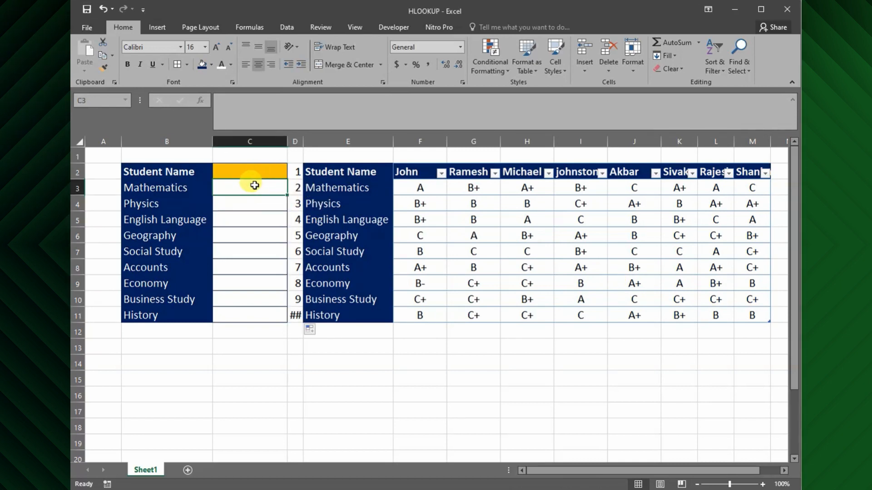
type("=h")
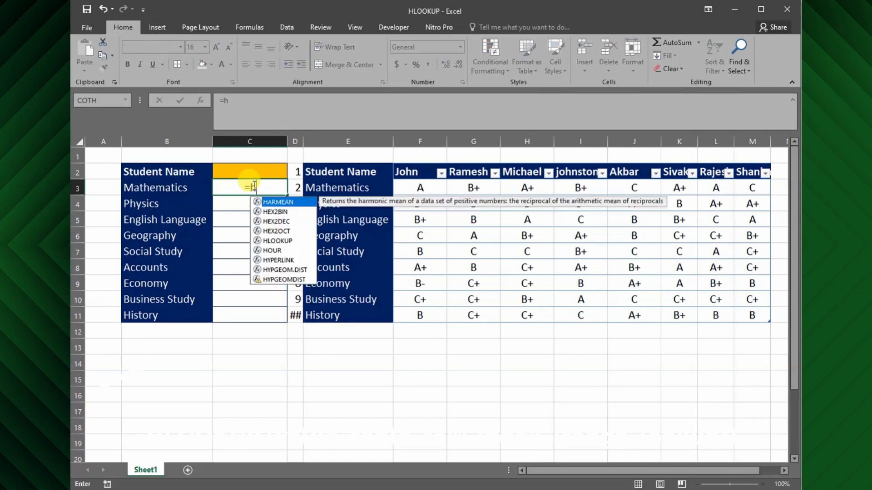
type("l")
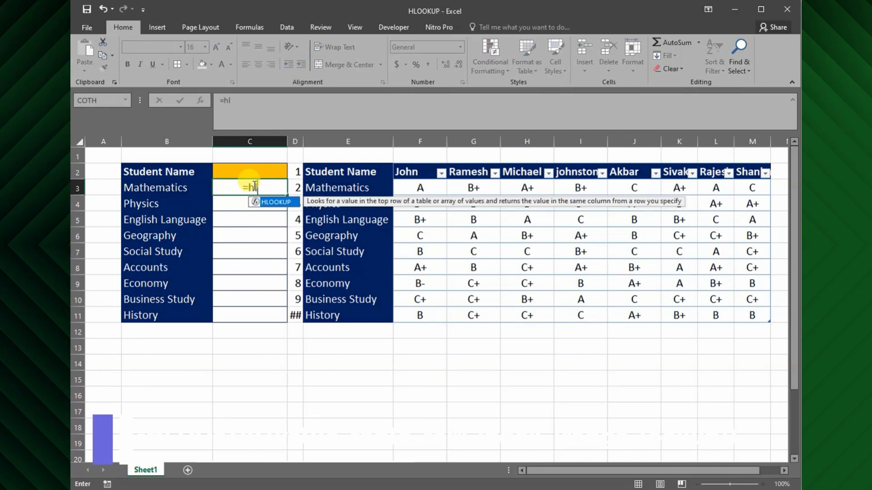
type("LOOKUP(C2,Table1[#All")
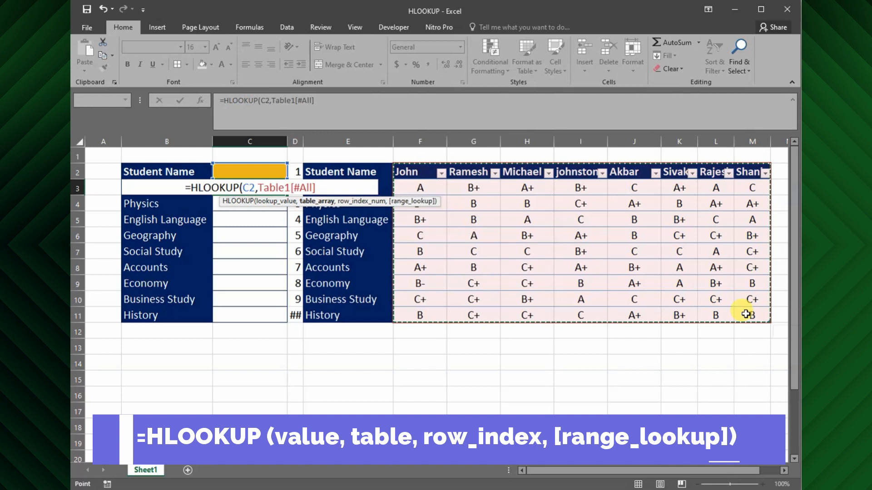
type(",D3")
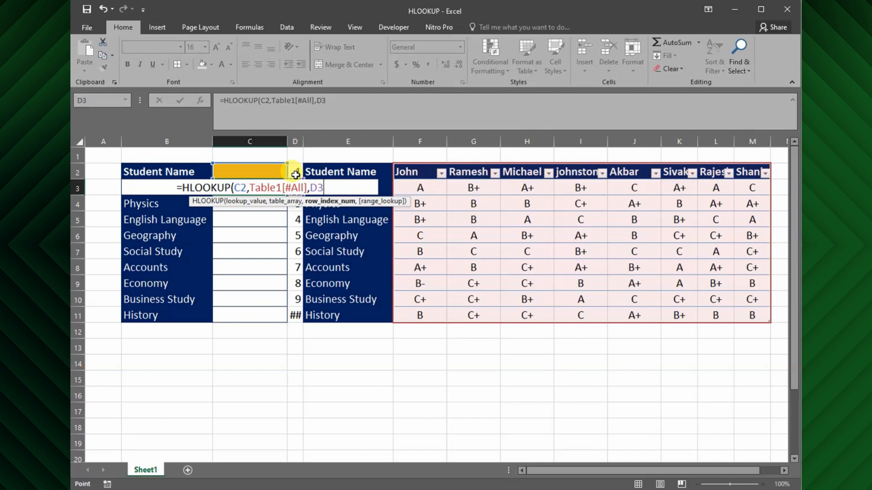
type(",0")
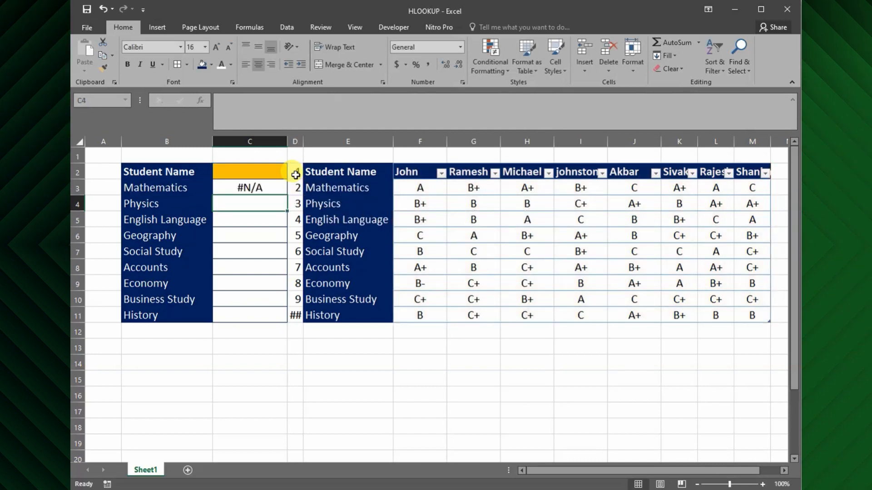
- Lock the name reference in C3's HLOOKUP formula as $C$2 using F4
left_click(250, 188)
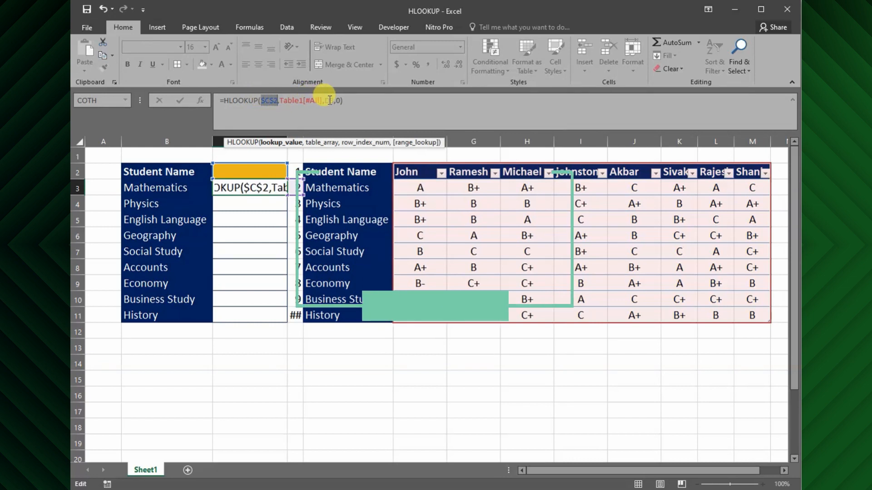
key("f4")
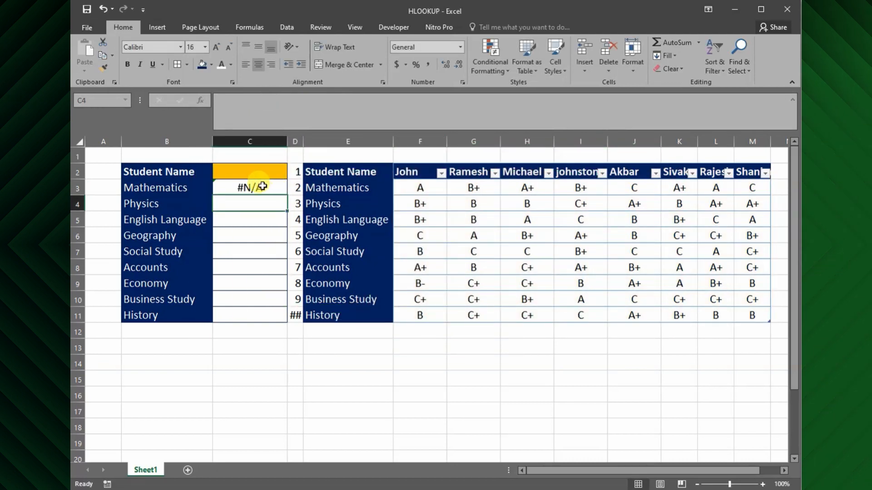
left_click(250, 187)
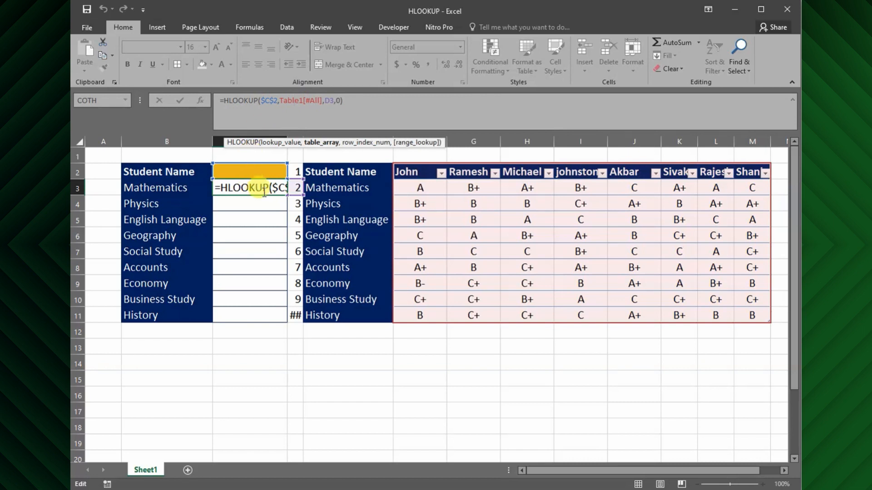
key("Enter")
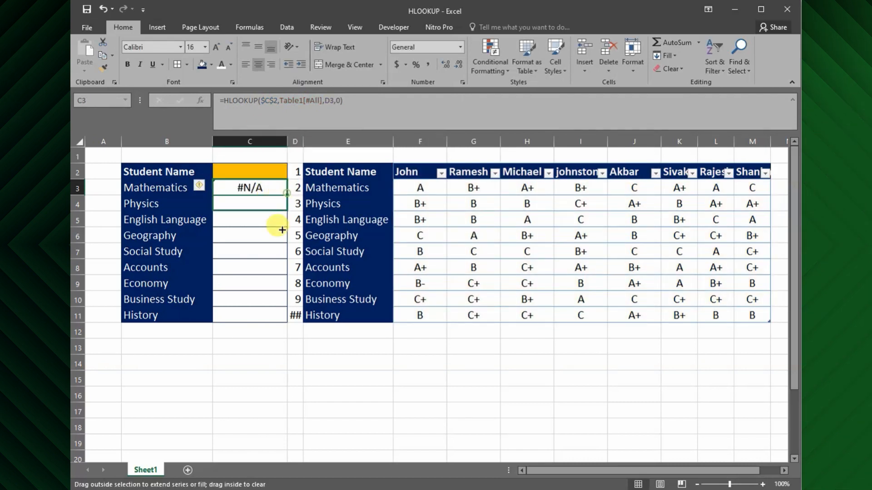
- Fill C3's HLOOKUP formula down to C11, covering Mathematics through History
left_click_drag(250, 187, 249, 315)
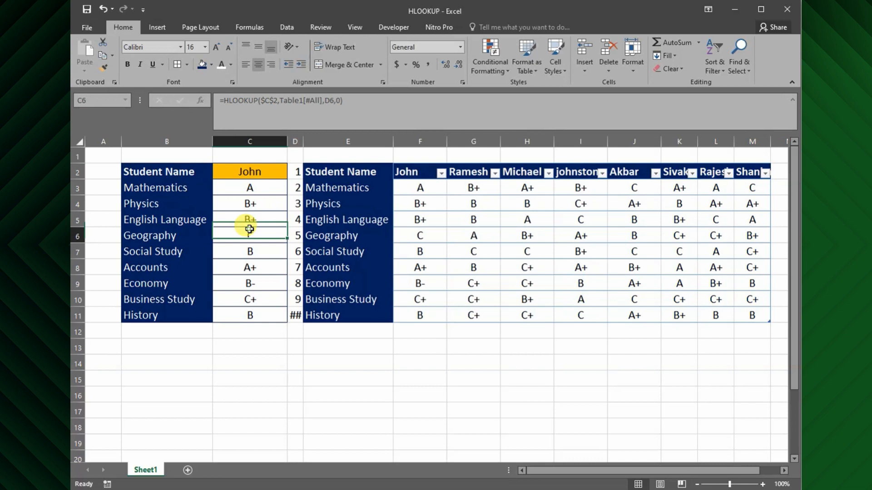
left_click(249, 171)
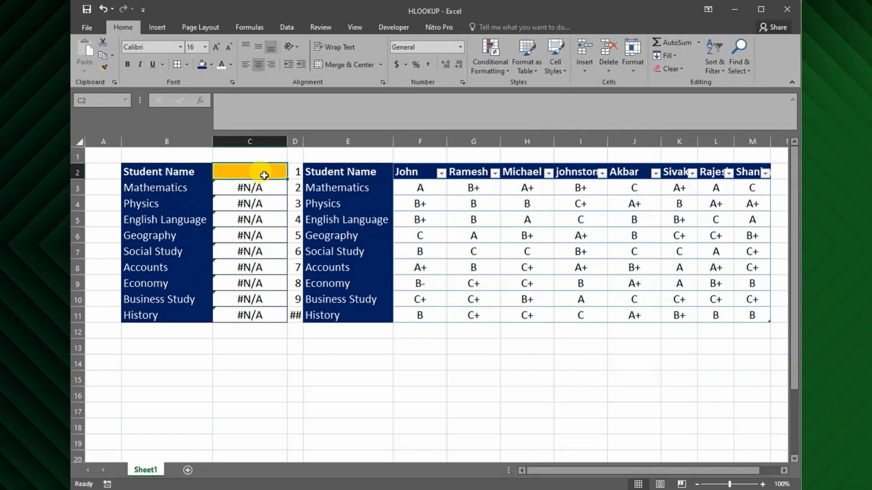
- Give C2 a Data Validation List sourced from =$F$2:$M$2
left_click(287, 26)
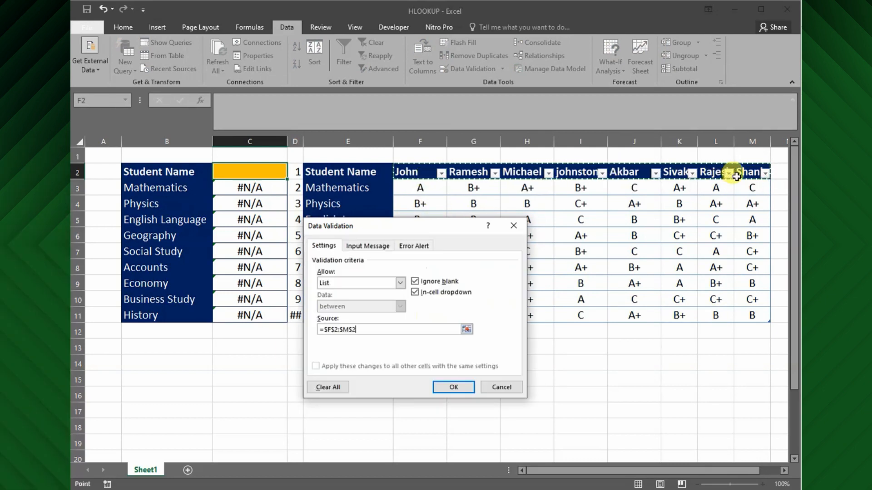
left_click(453, 386)
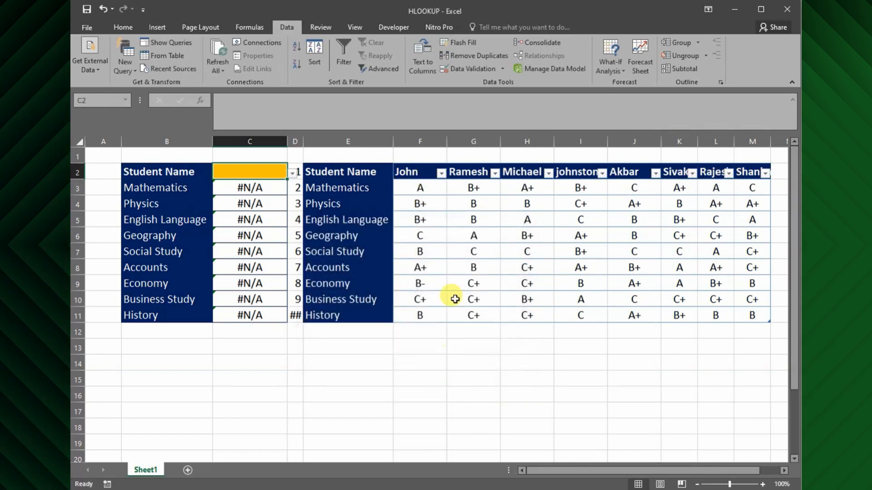